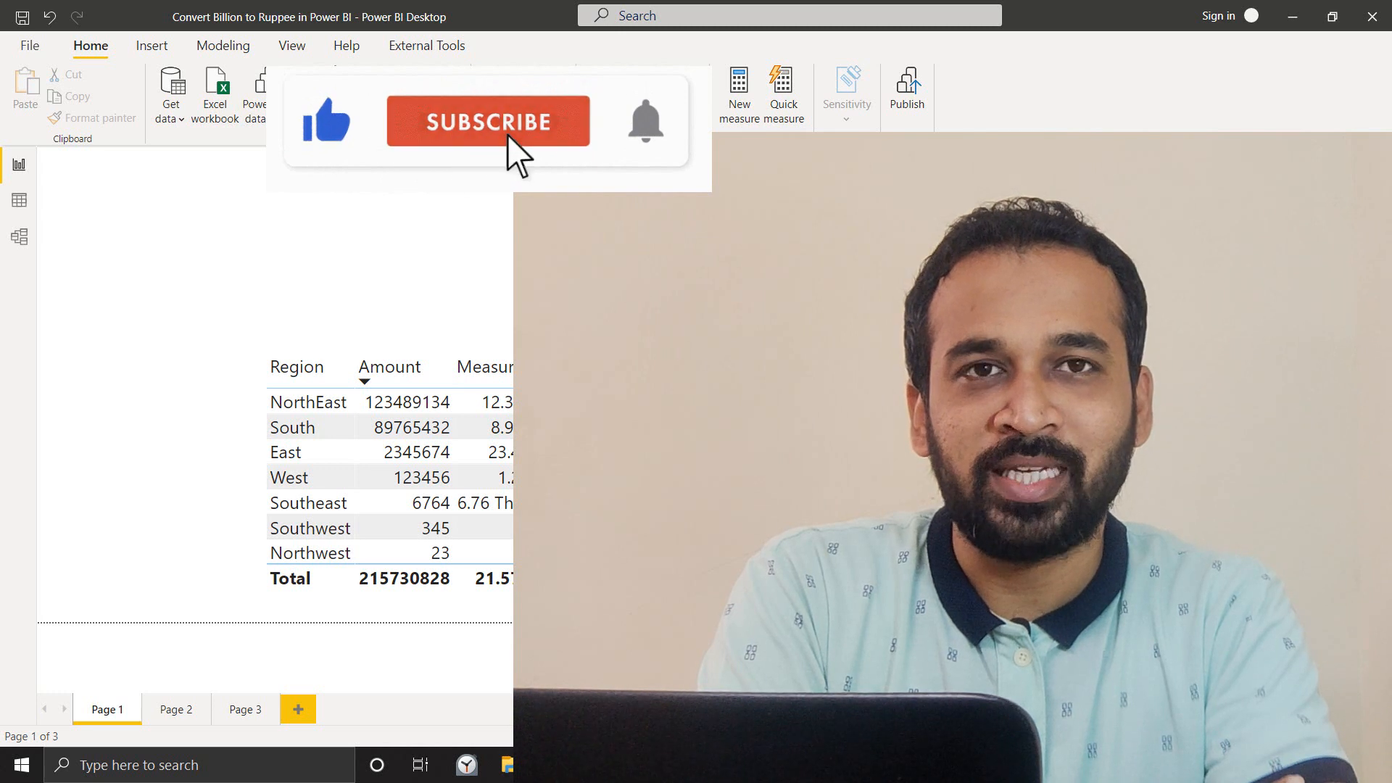
# - Expand RegionTable in the Fields pane to list Measure 20 and its other fields
pyautogui.click(487, 122)
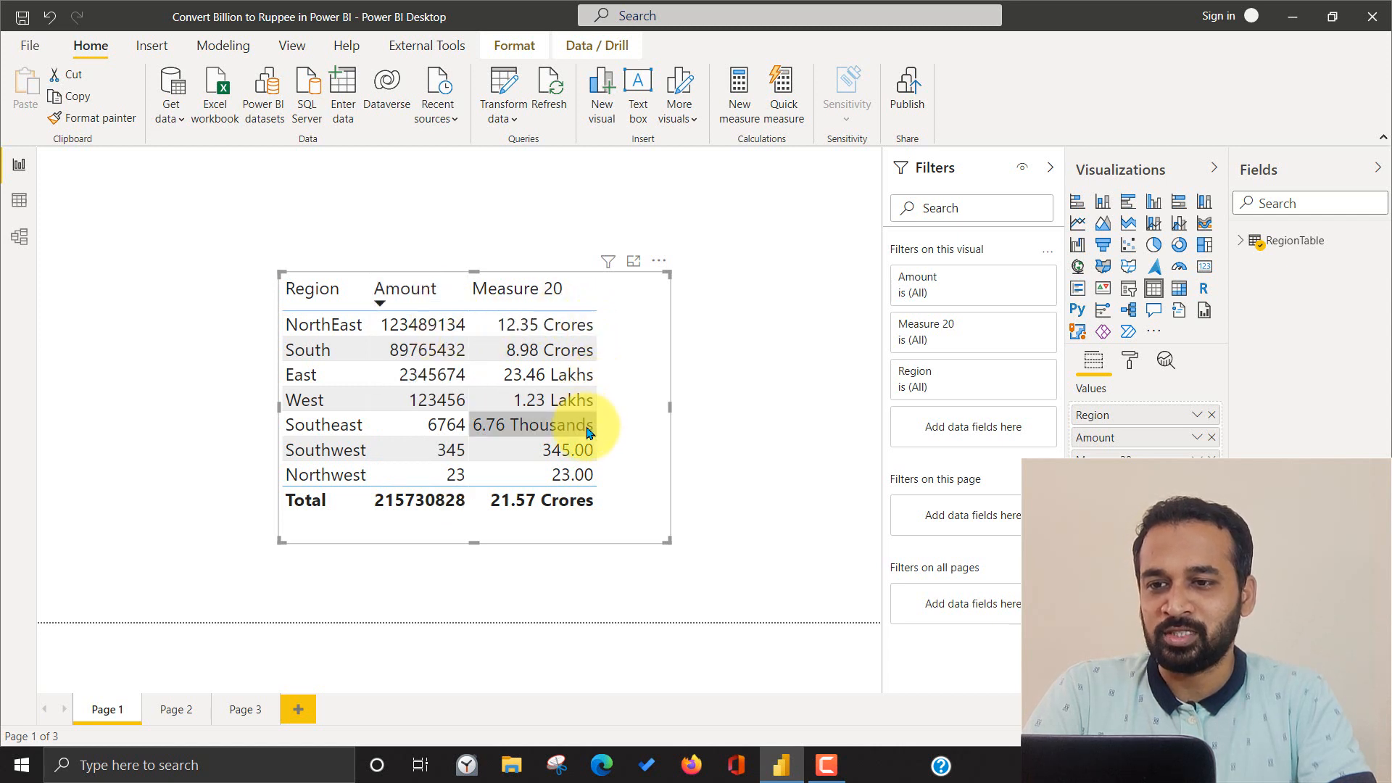
pyautogui.moveTo(586, 453)
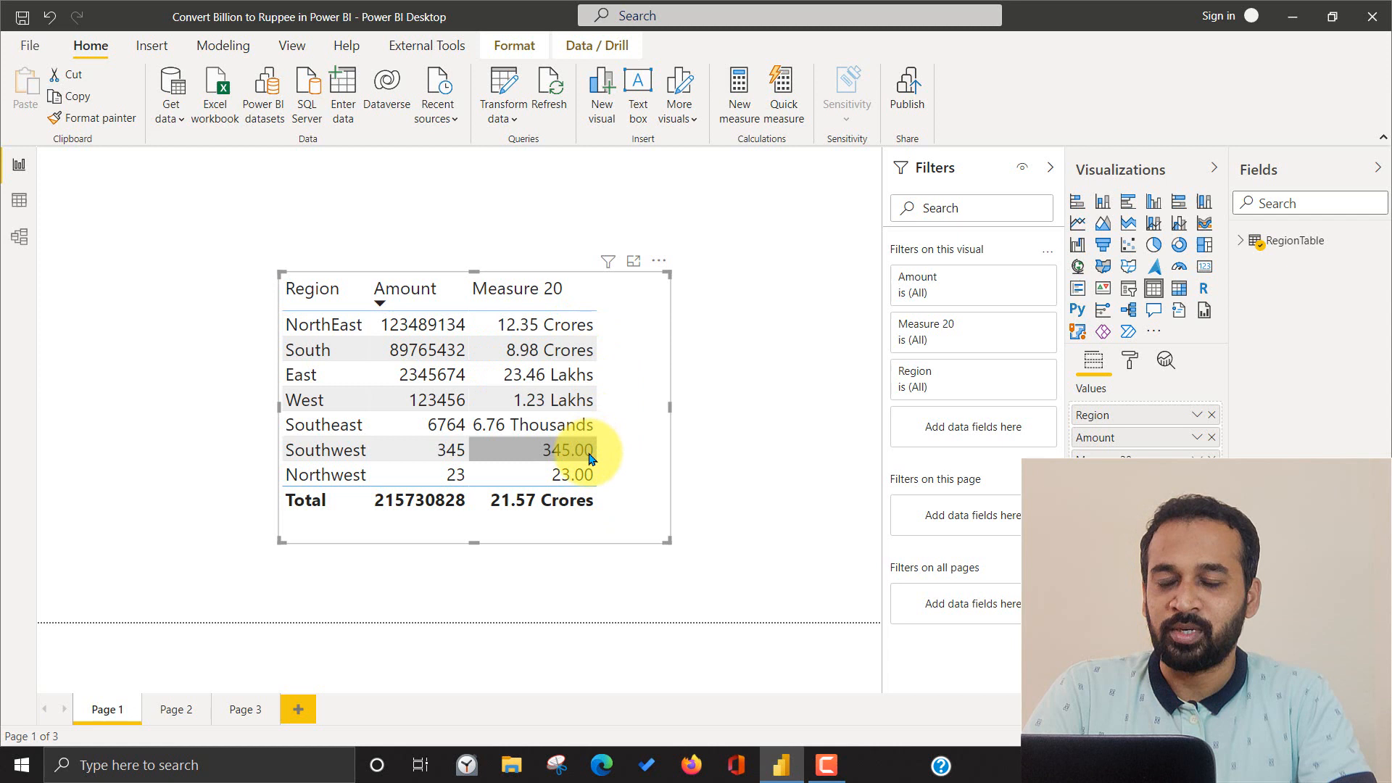
pyautogui.moveTo(586, 457)
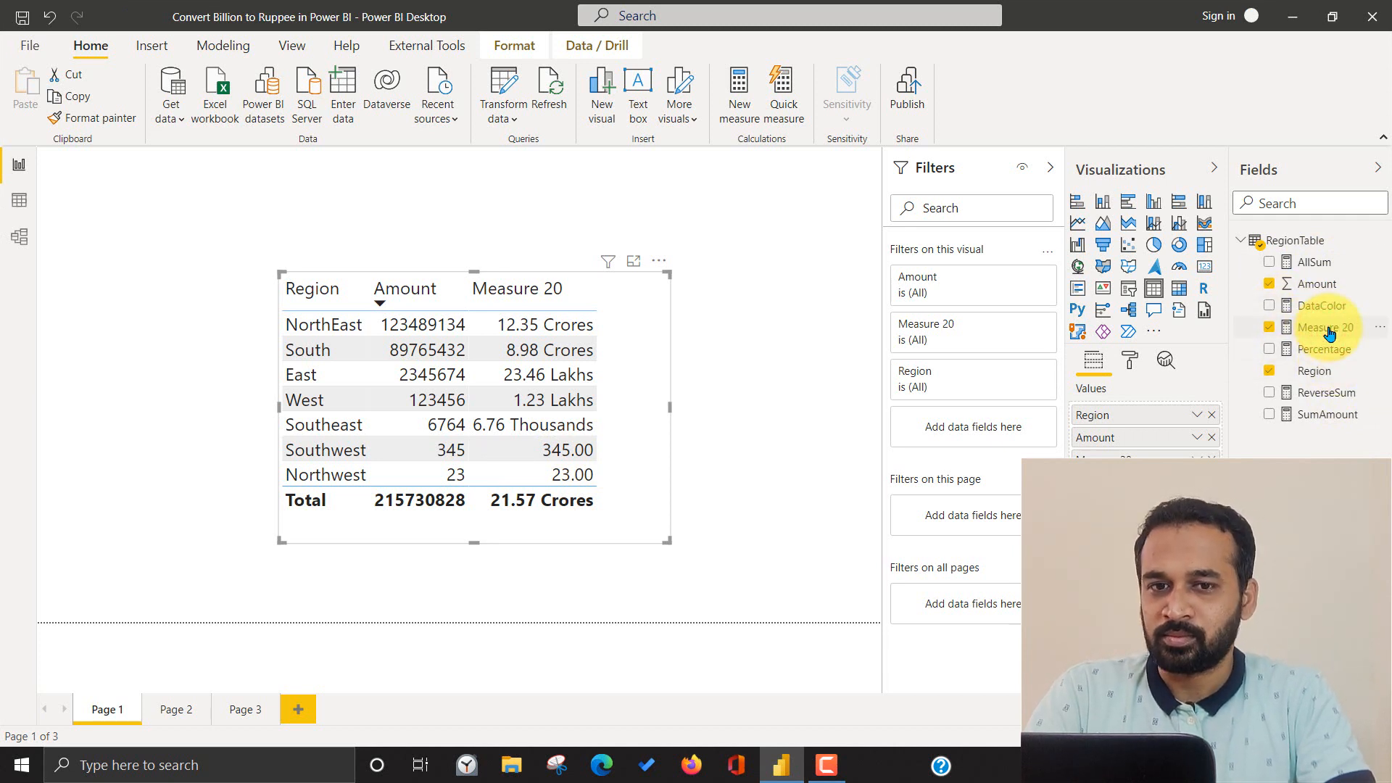
# - Select Measure 20 and reveal its full SWITCH formula converting Amount to Crores, Lakhs or Thousands
pyautogui.click(1324, 328)
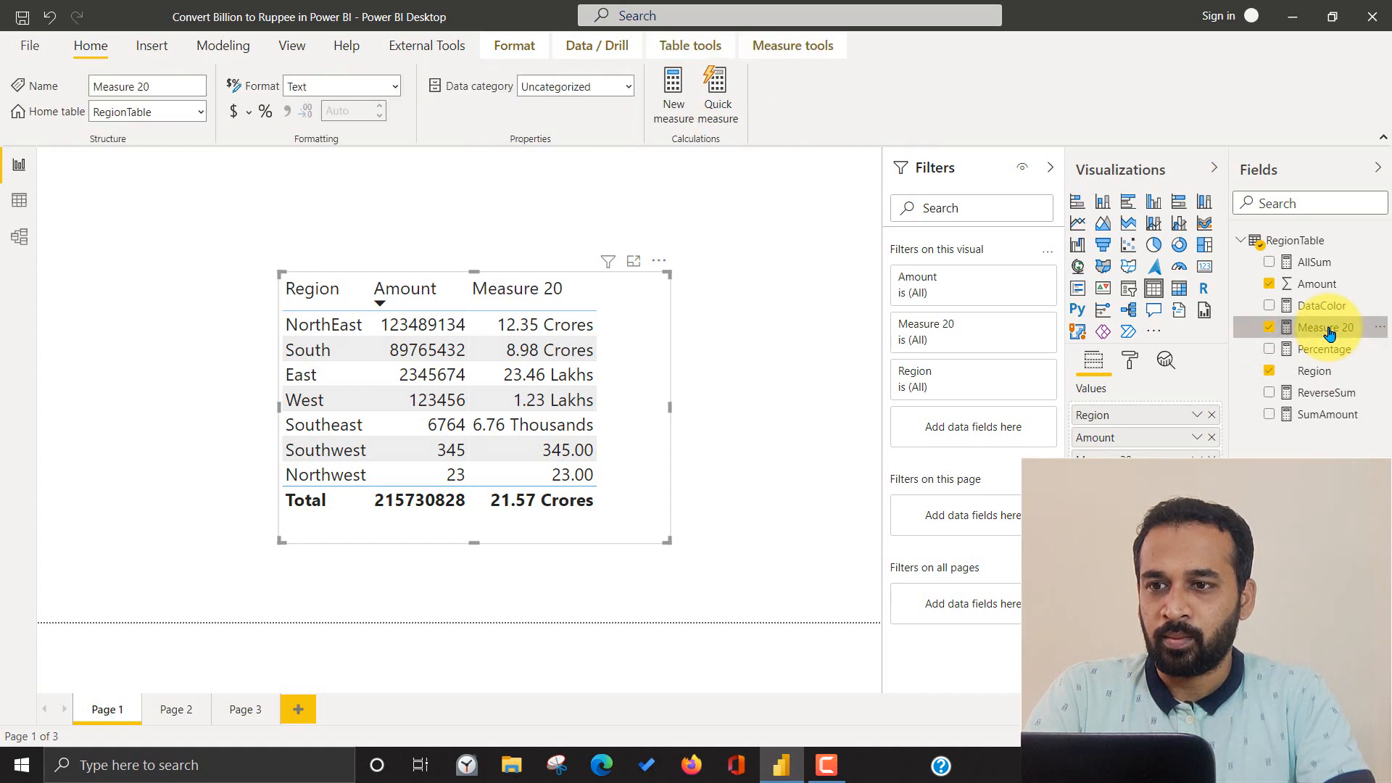
pyautogui.click(1322, 326)
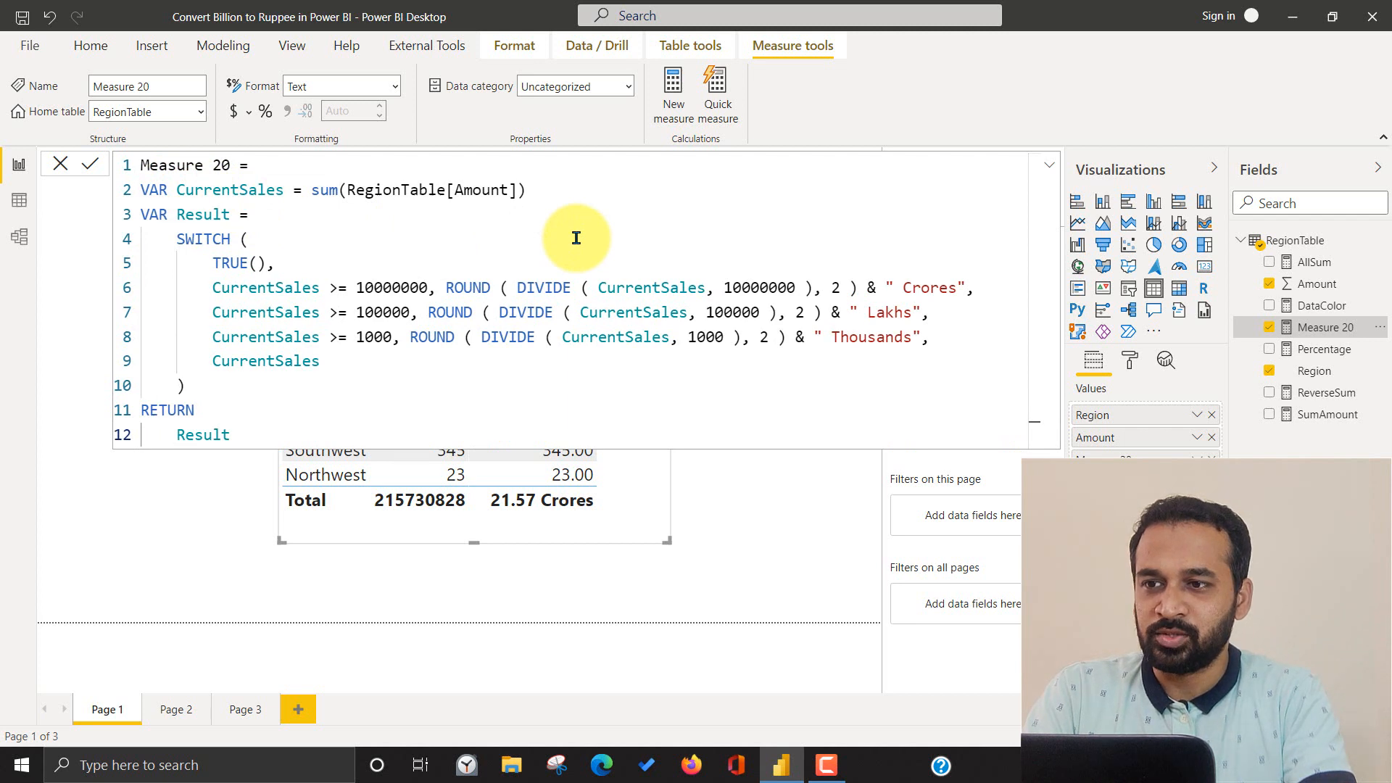
pyautogui.tripleClick(333, 190)
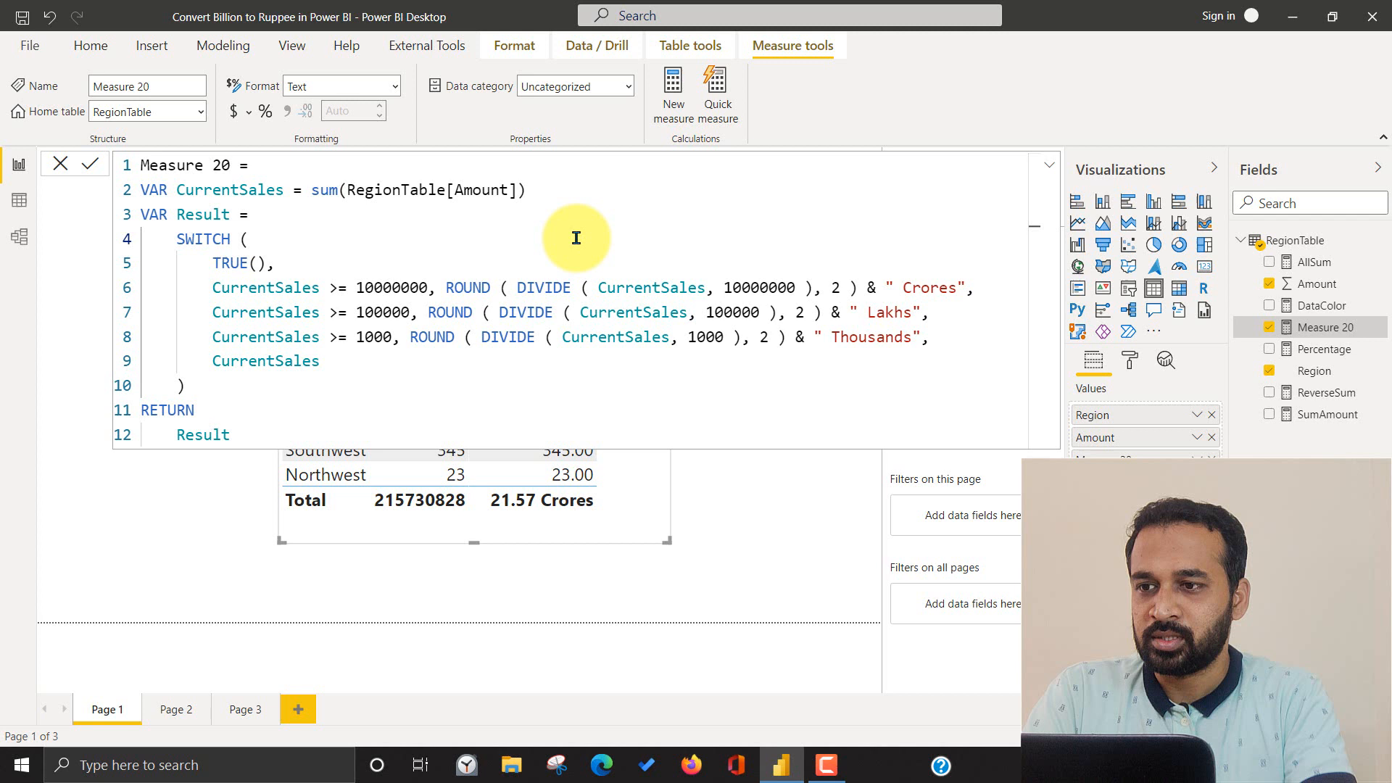
pyautogui.write('(')
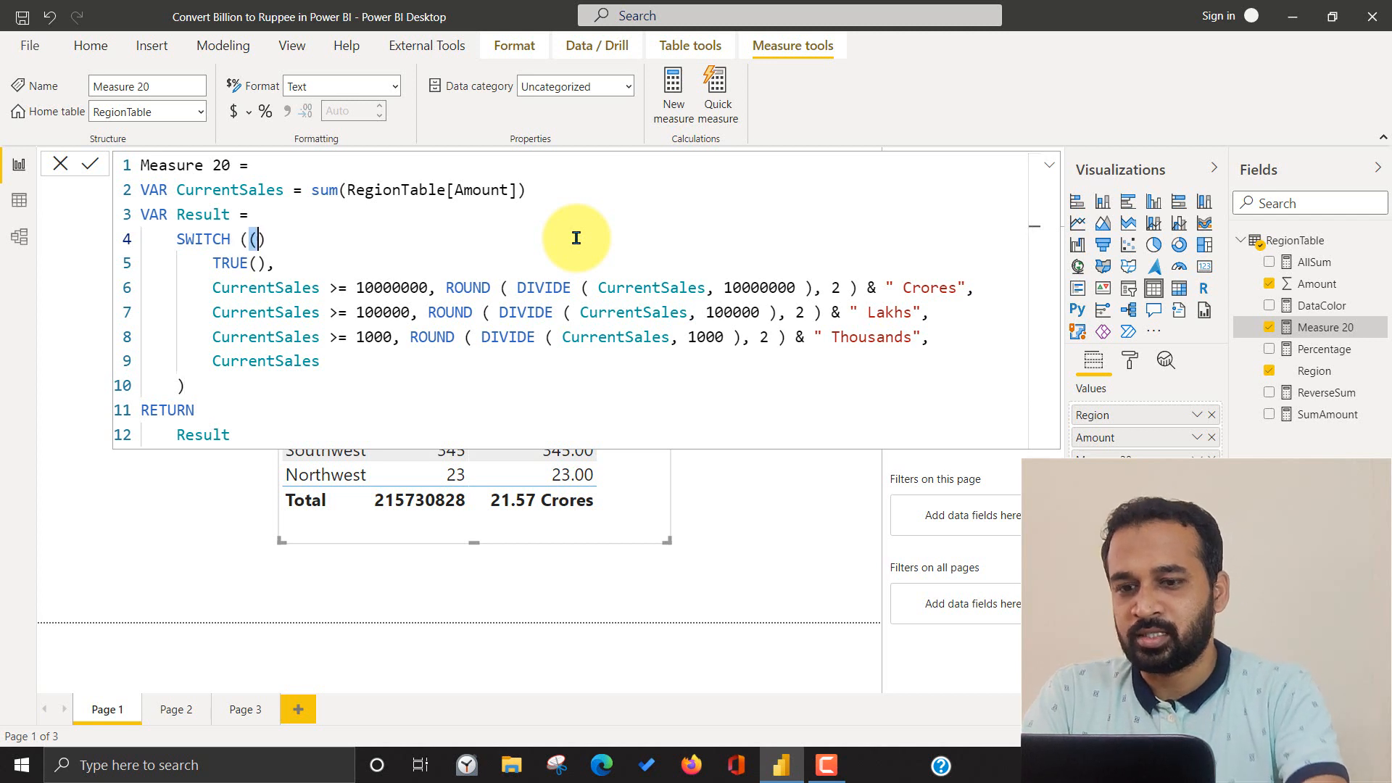
pyautogui.press('Backspace')
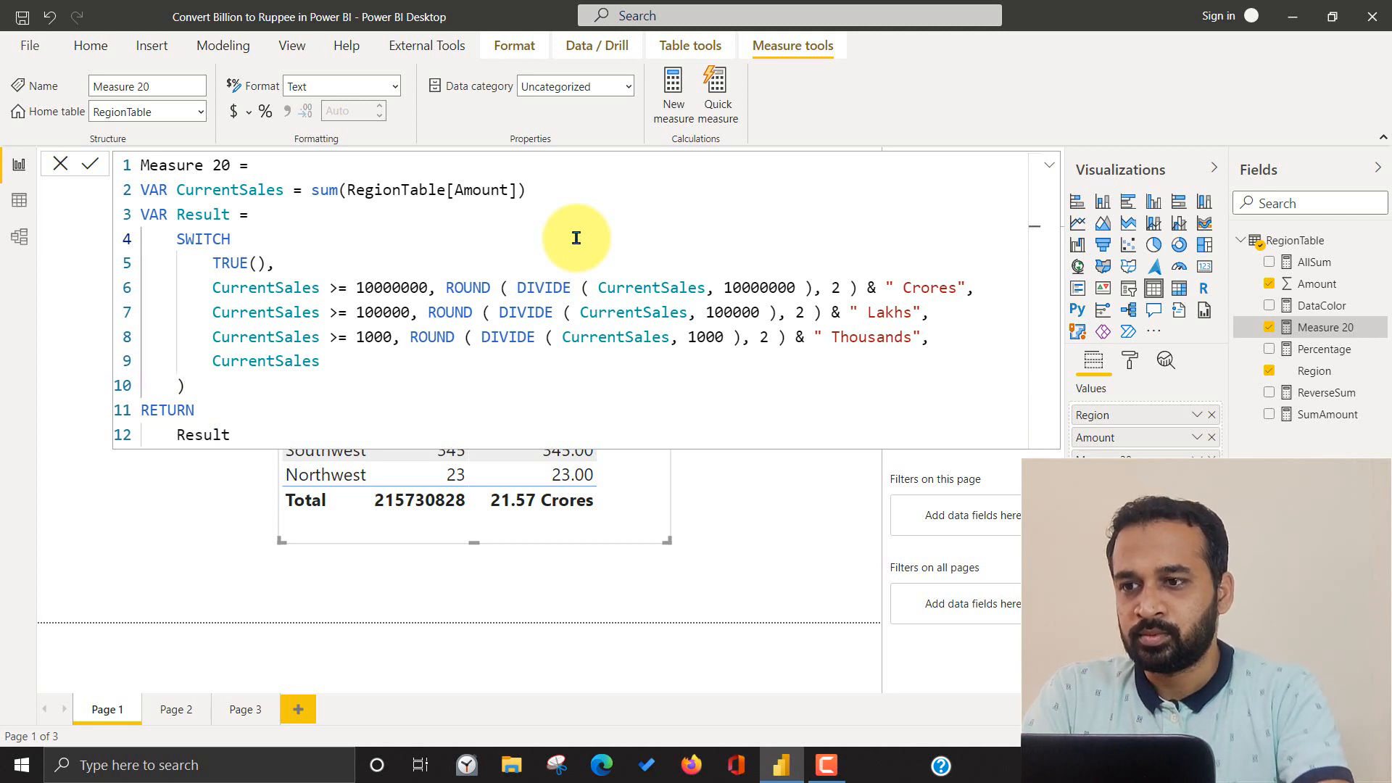
pyautogui.write('(')
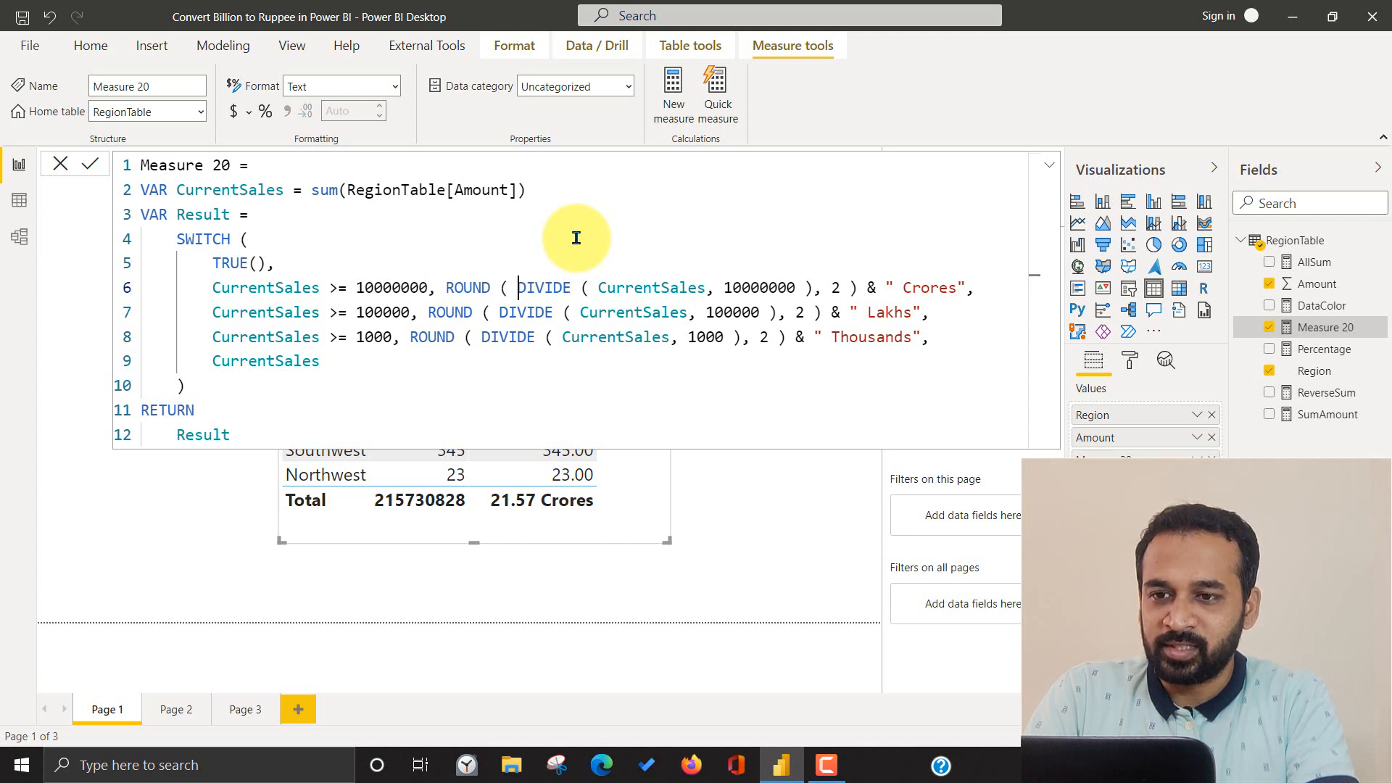
pyautogui.moveTo(517, 287); pyautogui.dragTo(797, 287)
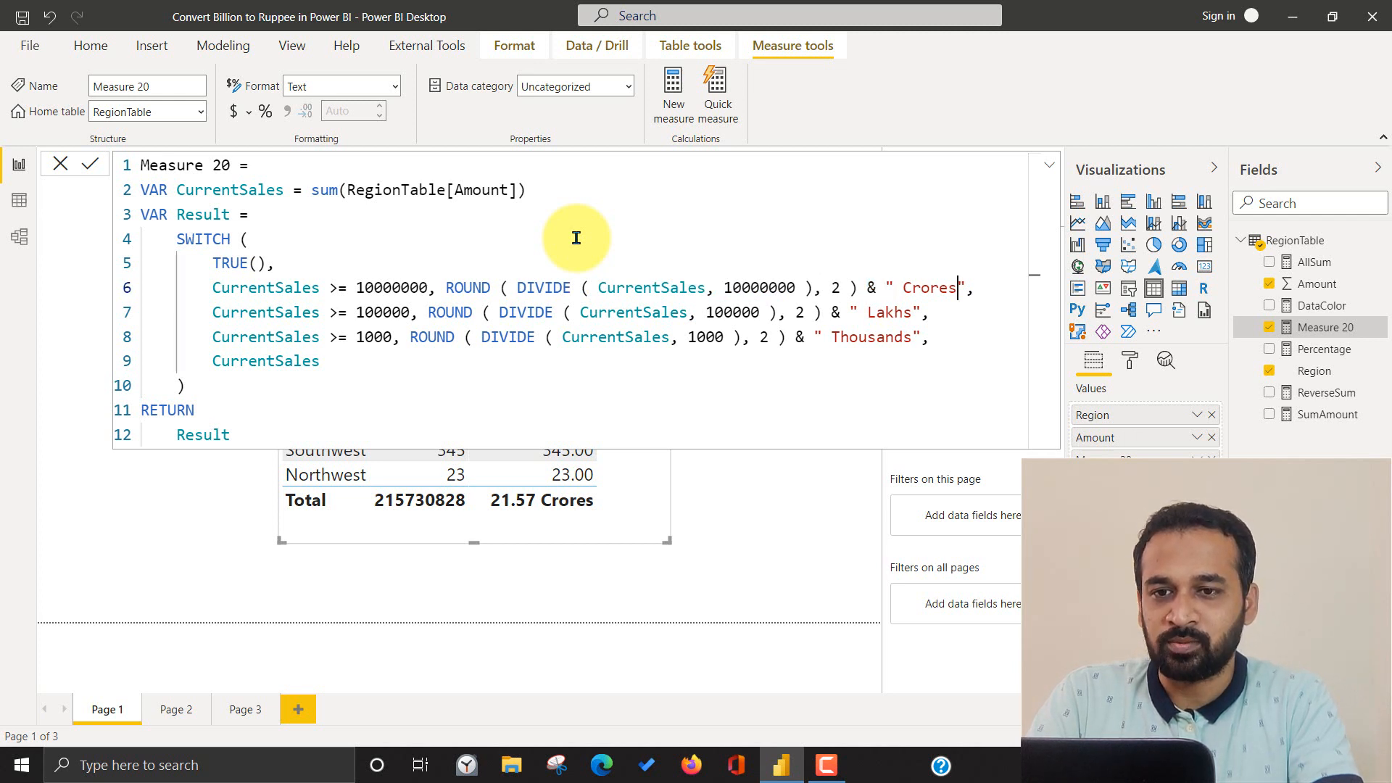
pyautogui.write(',')
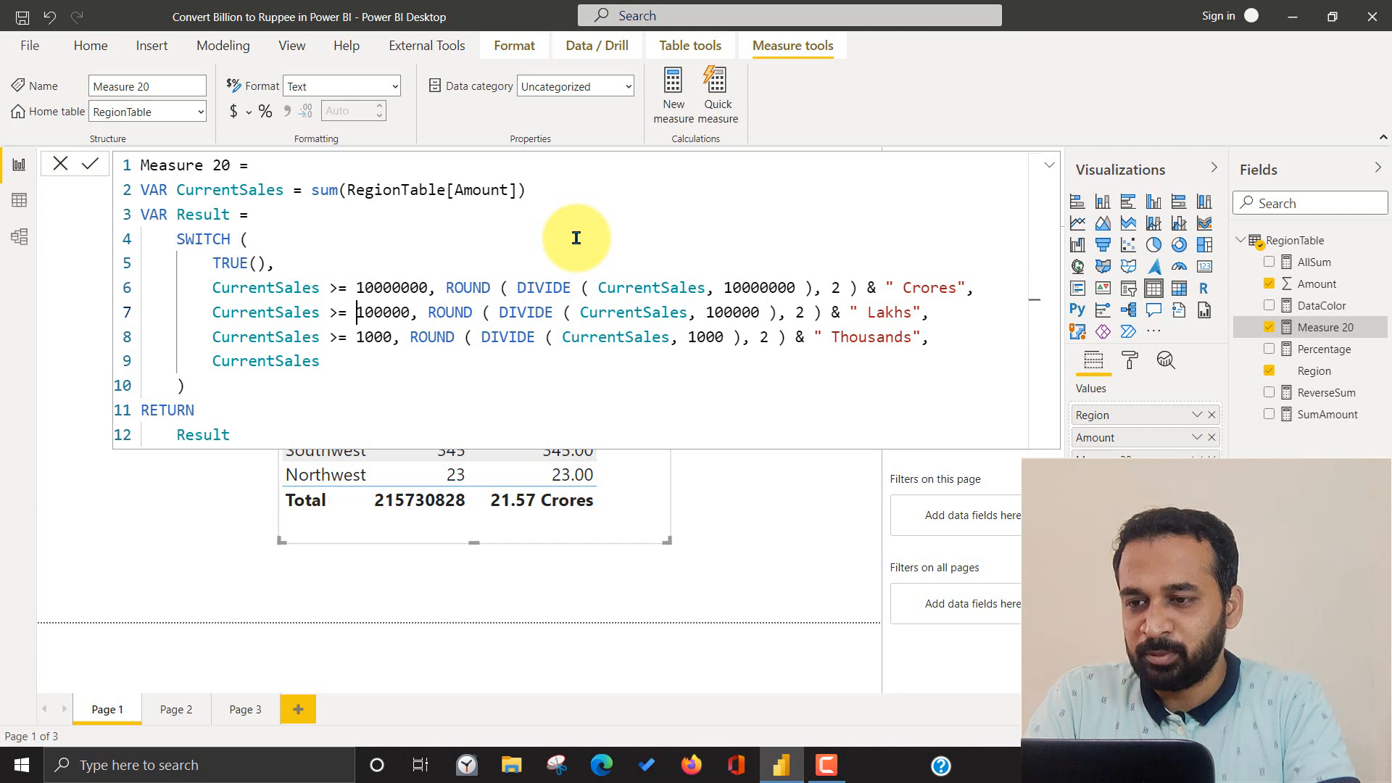
pyautogui.doubleClick(381, 312)
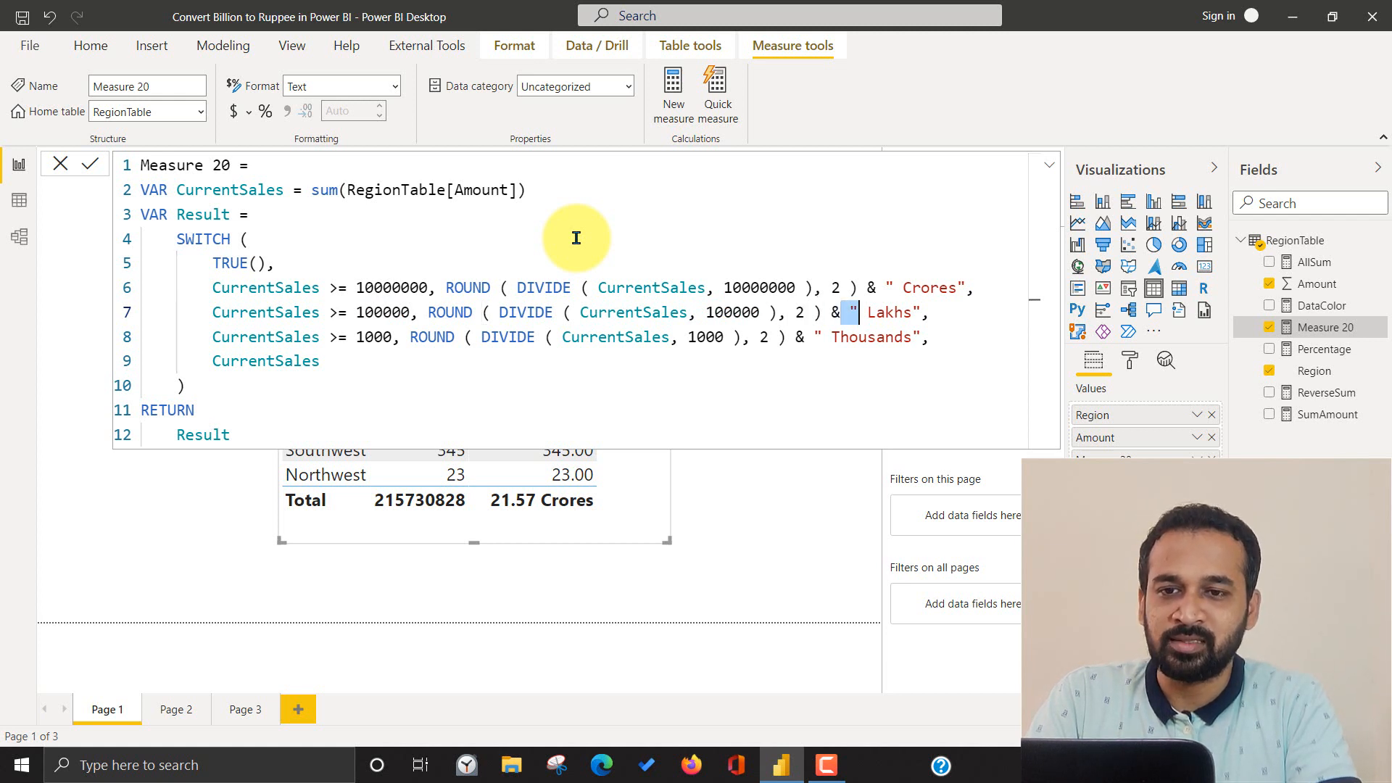
pyautogui.doubleClick(887, 313)
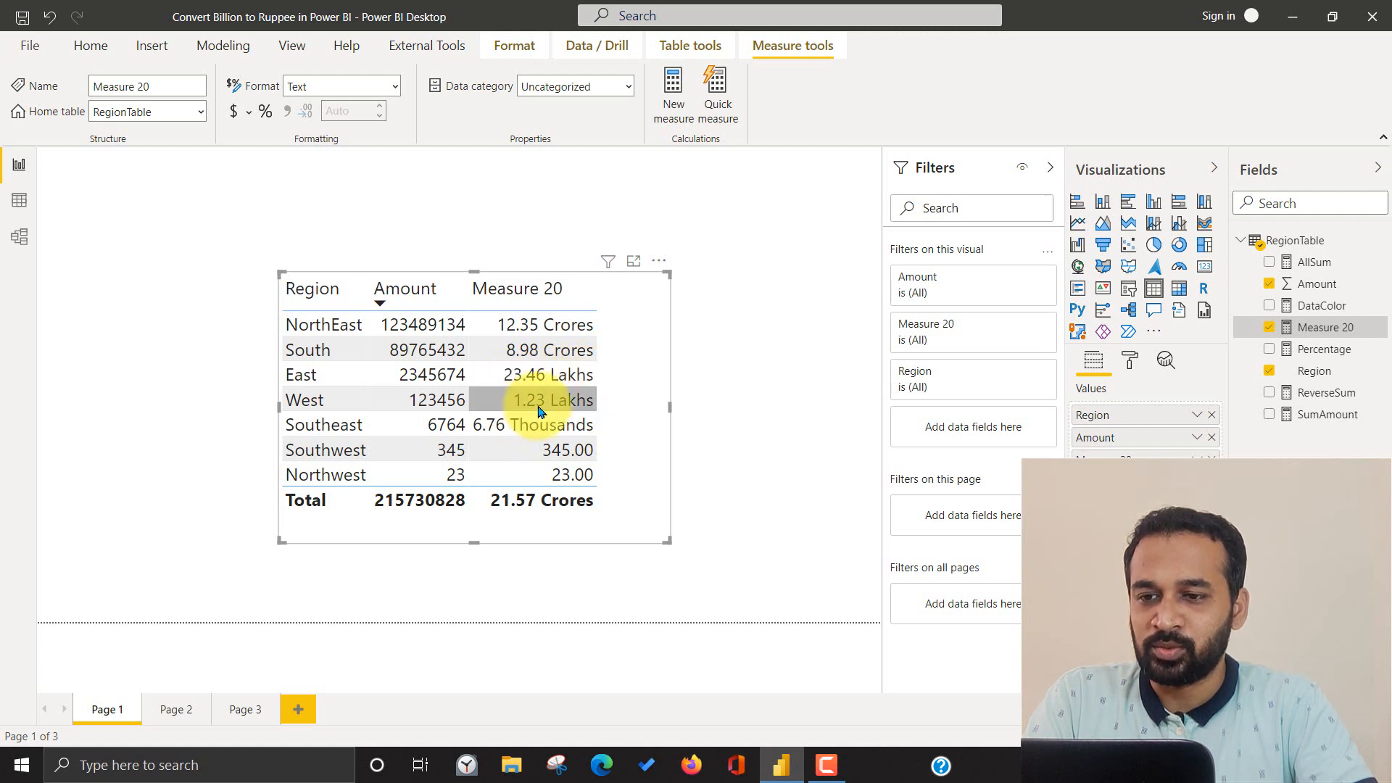
pyautogui.moveTo(496, 435)
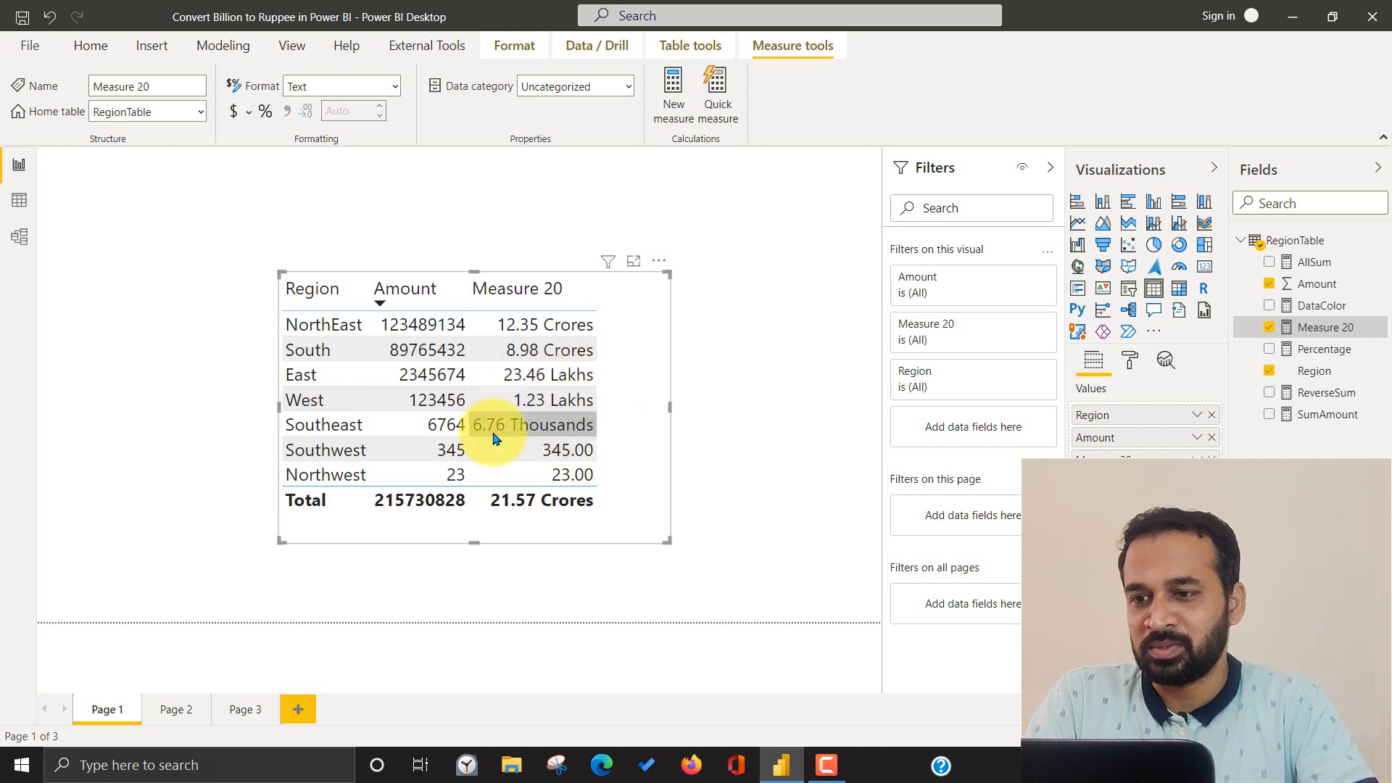